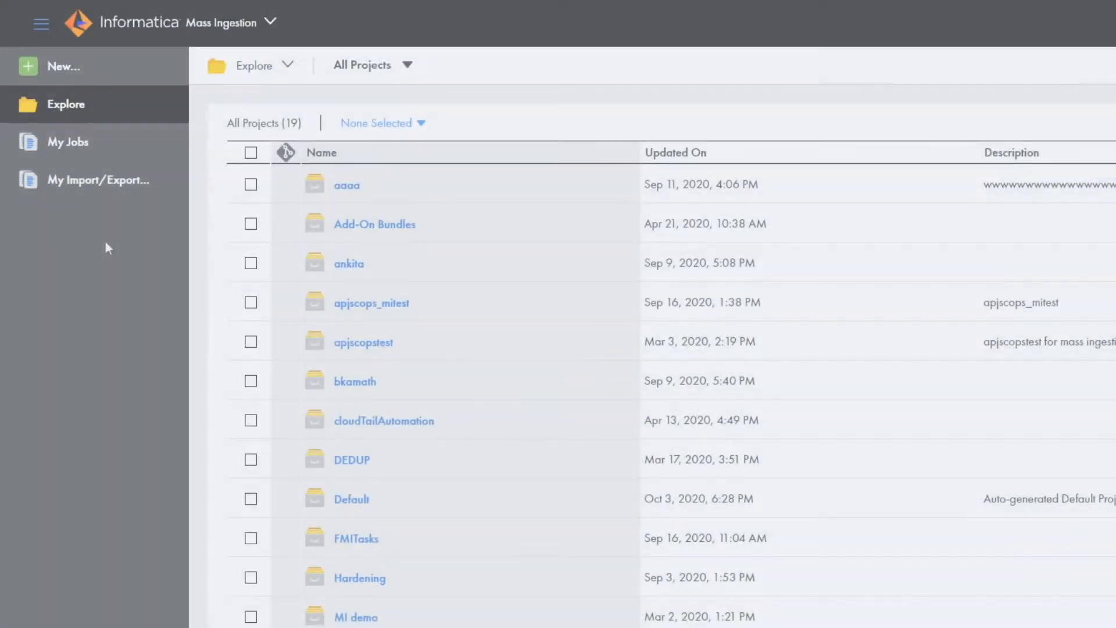
- Create a new File Ingestion Task and name it ftpV2_to_snowflakeV2
left_click(64, 66)
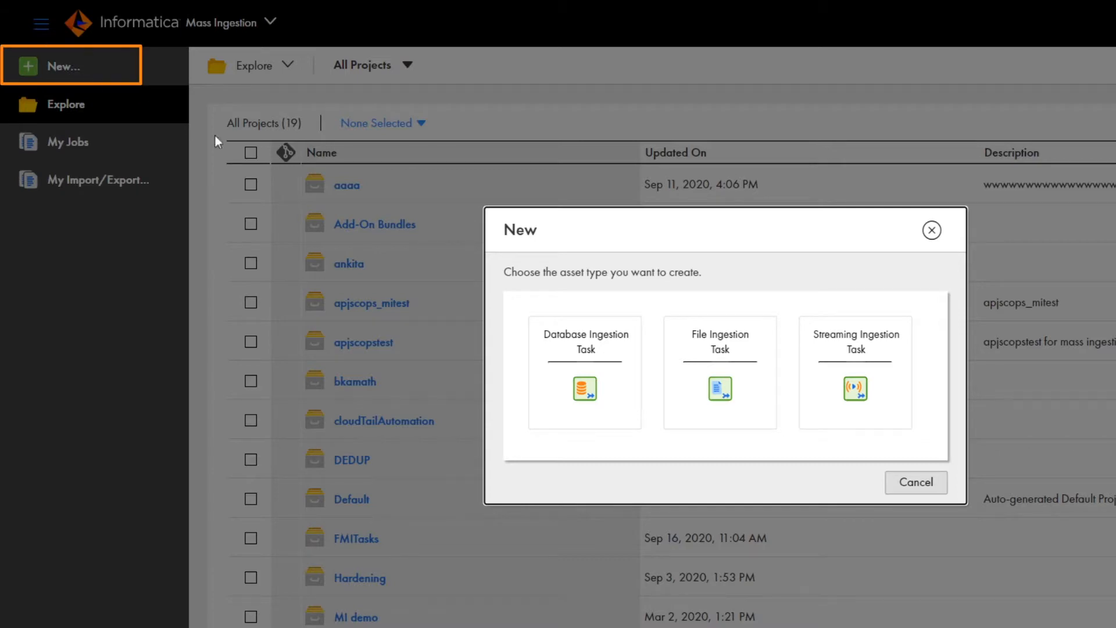
left_click(719, 370)
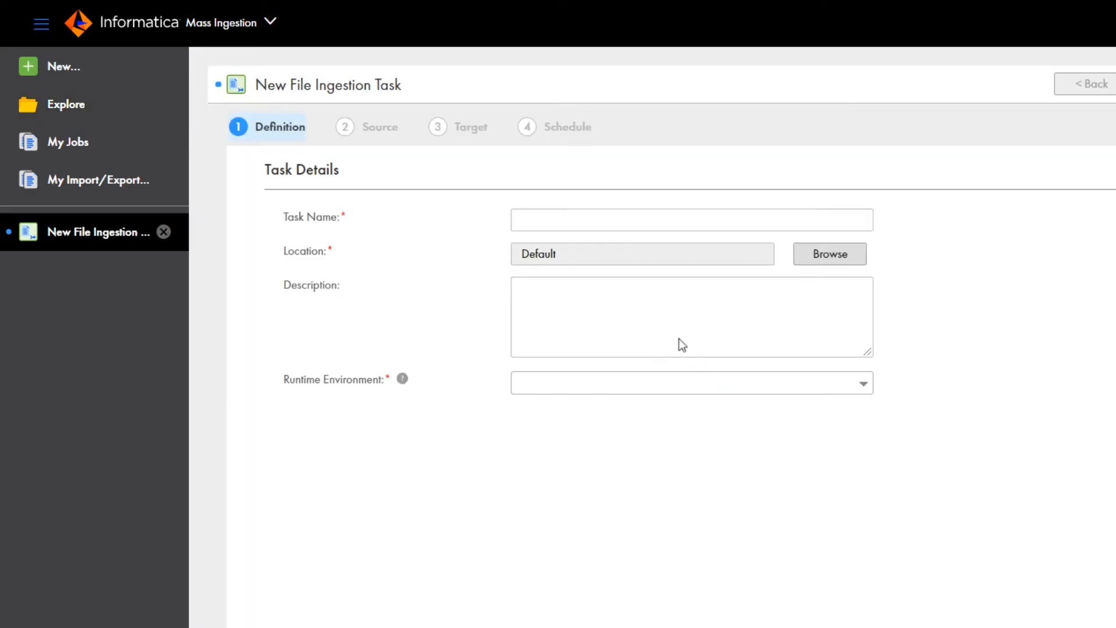
left_click(690, 219)
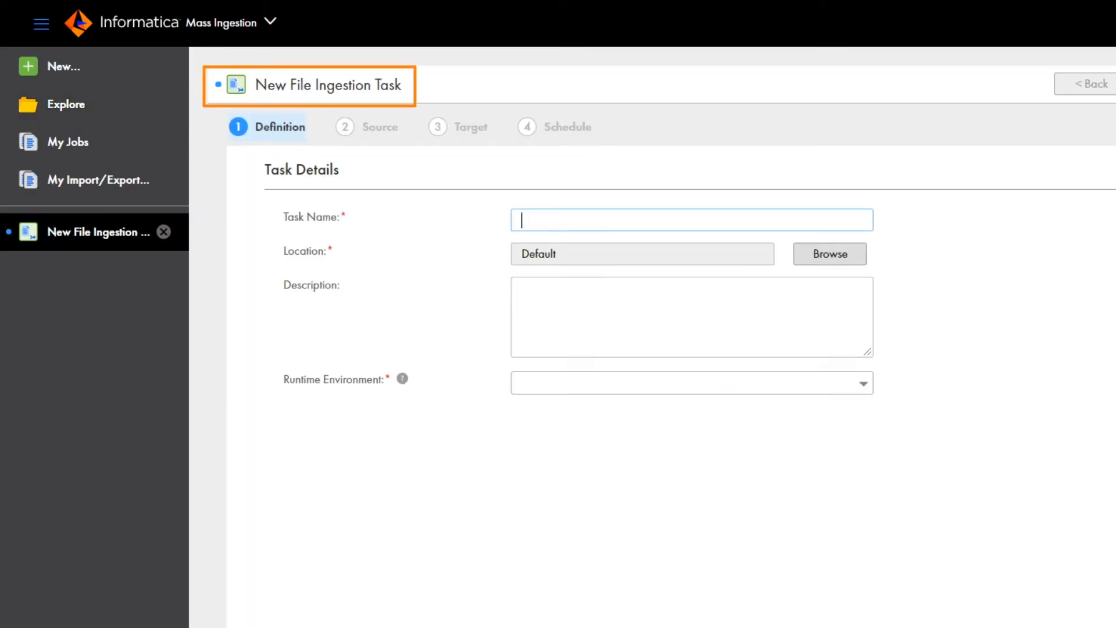
type("ftpV")
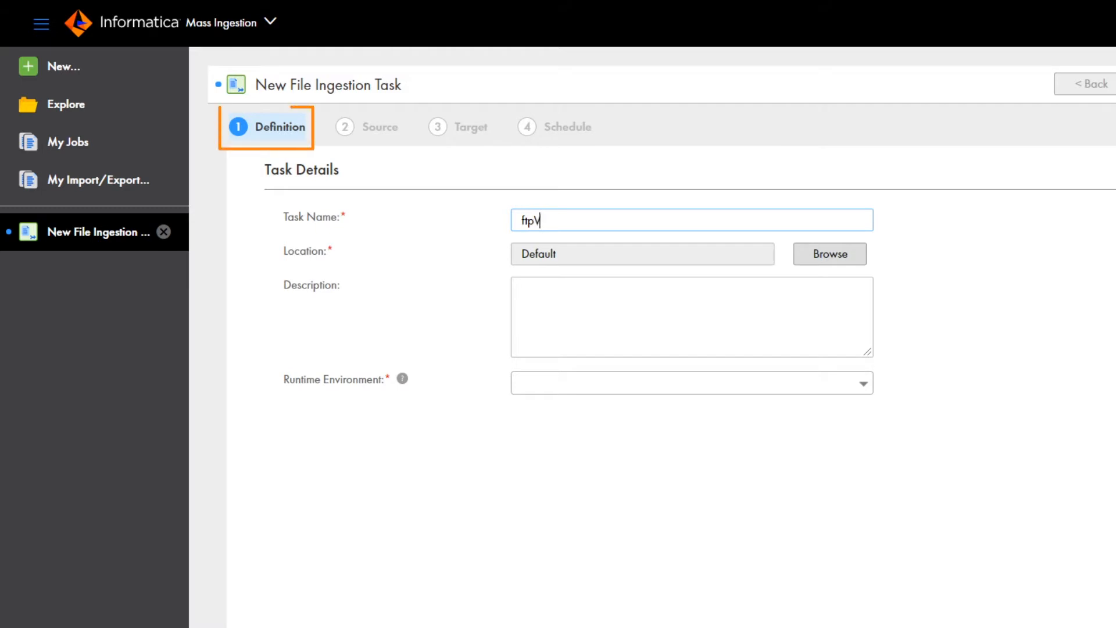
type("2_to_snow")
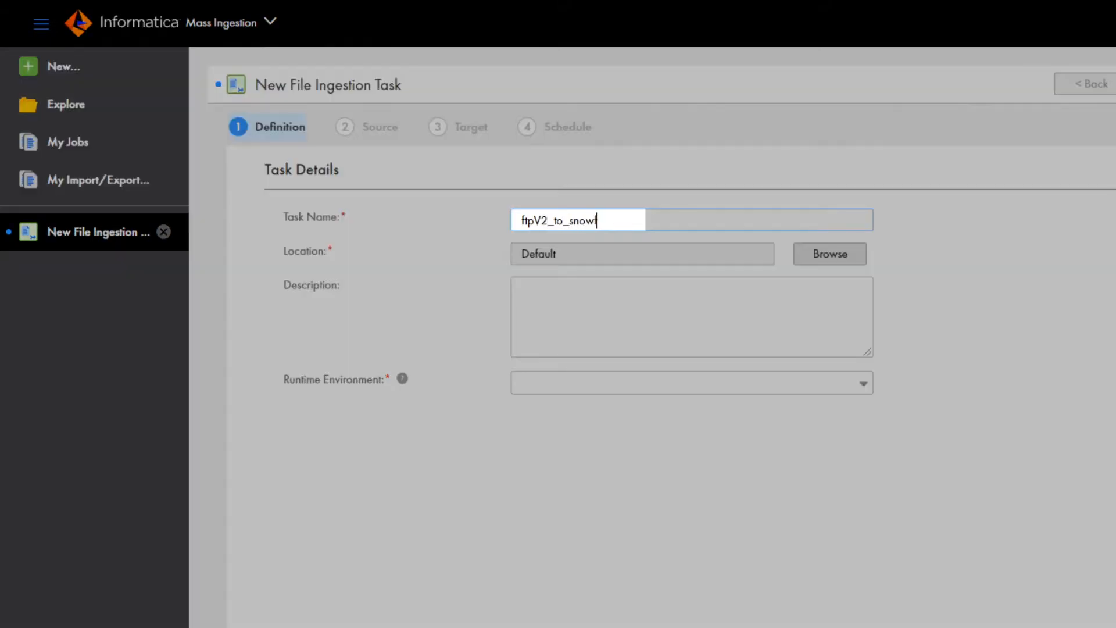
type("flakeV2")
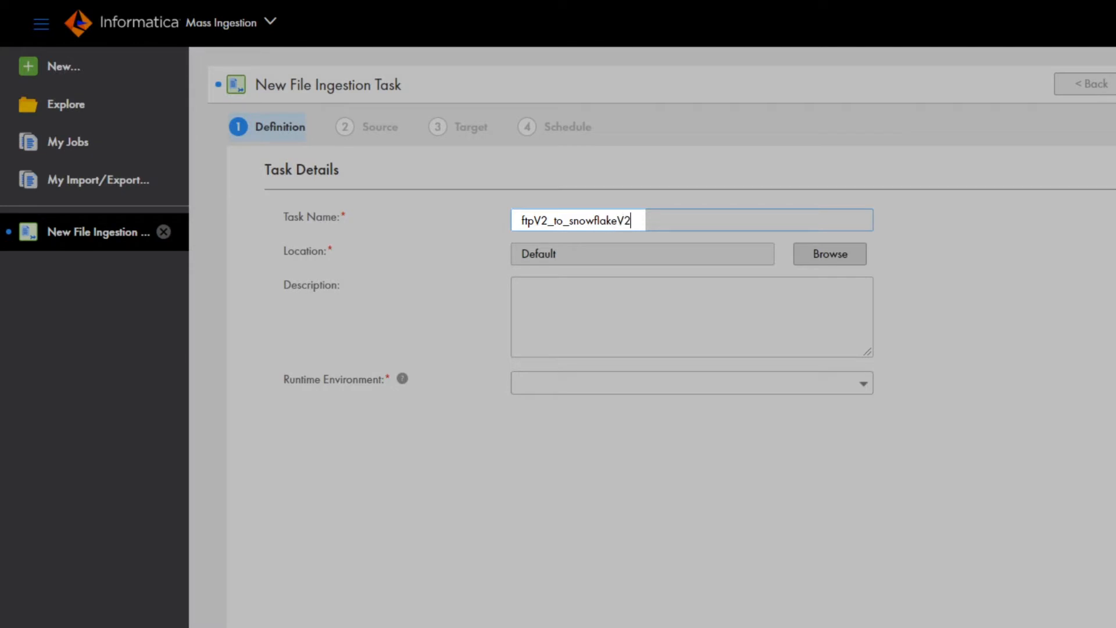
mouse_move(1094, 383)
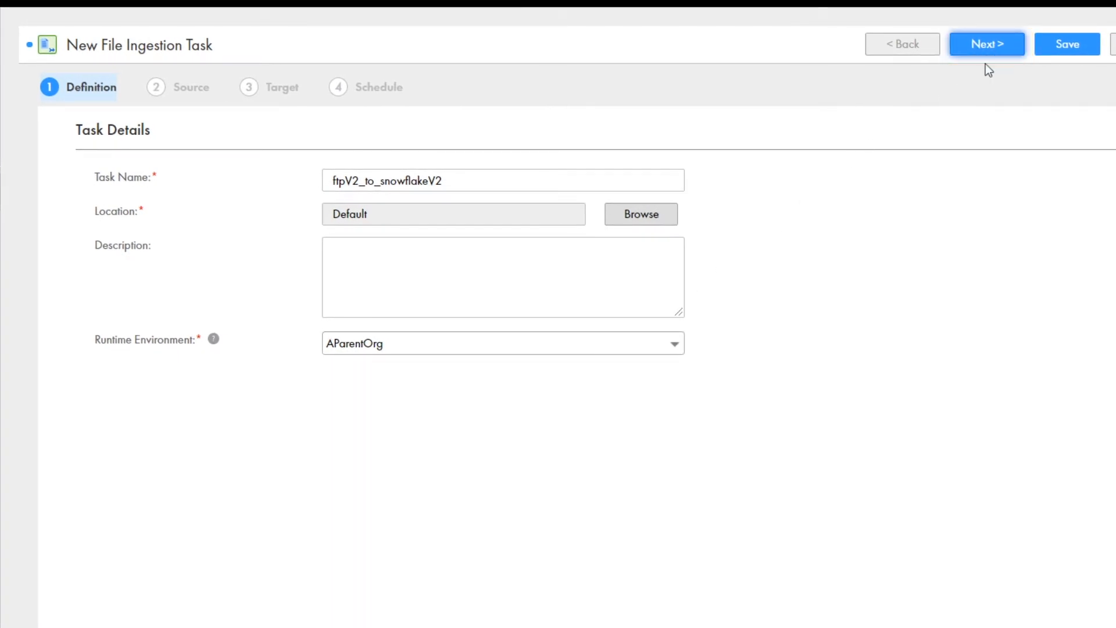
- Set the source connection type to Advanced FTP V2 and select an FTP connection
left_click(986, 43)
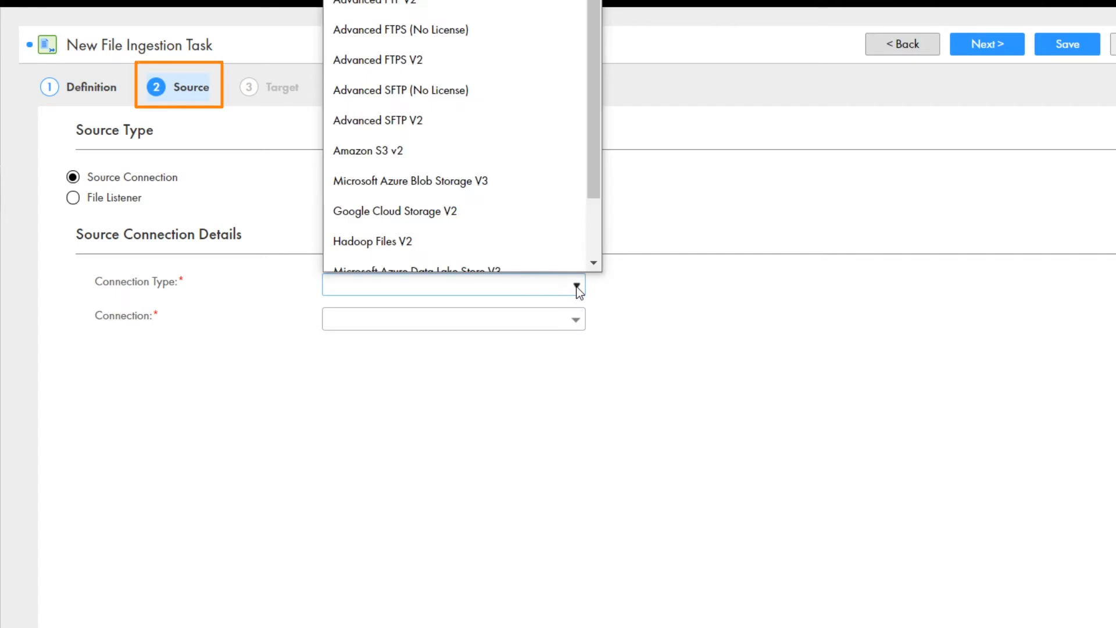
left_click(575, 284)
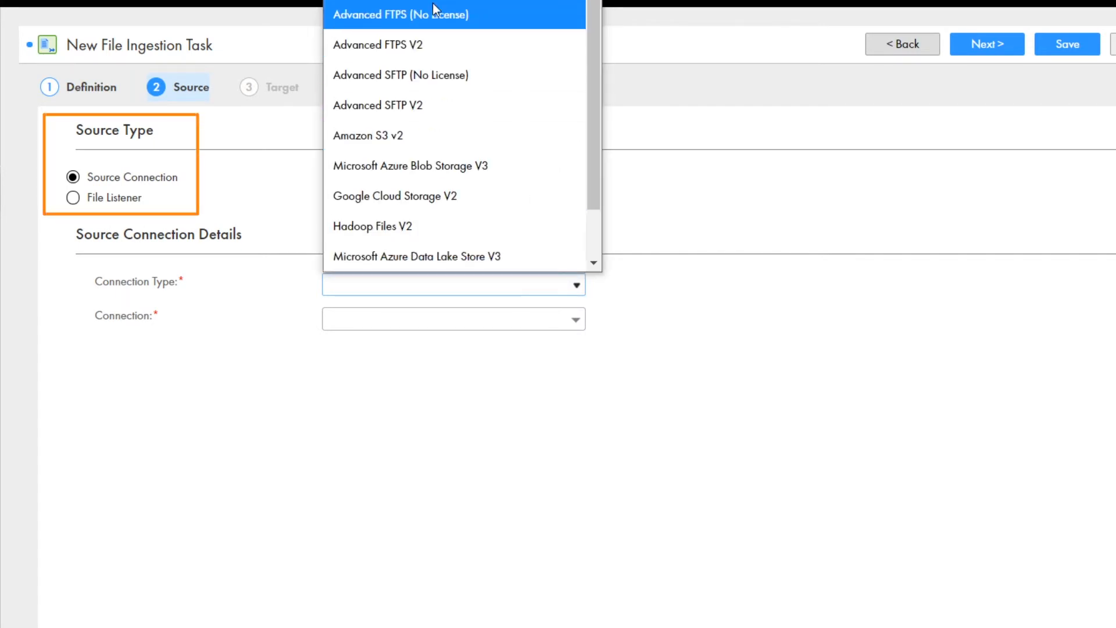
scroll("up", 3)
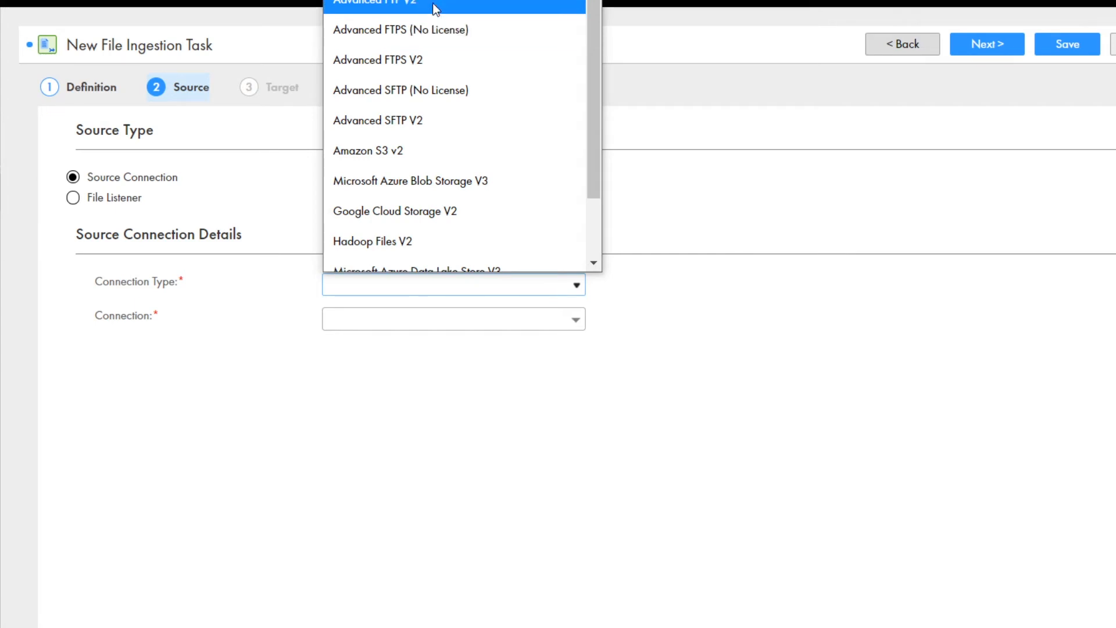
left_click(375, 3)
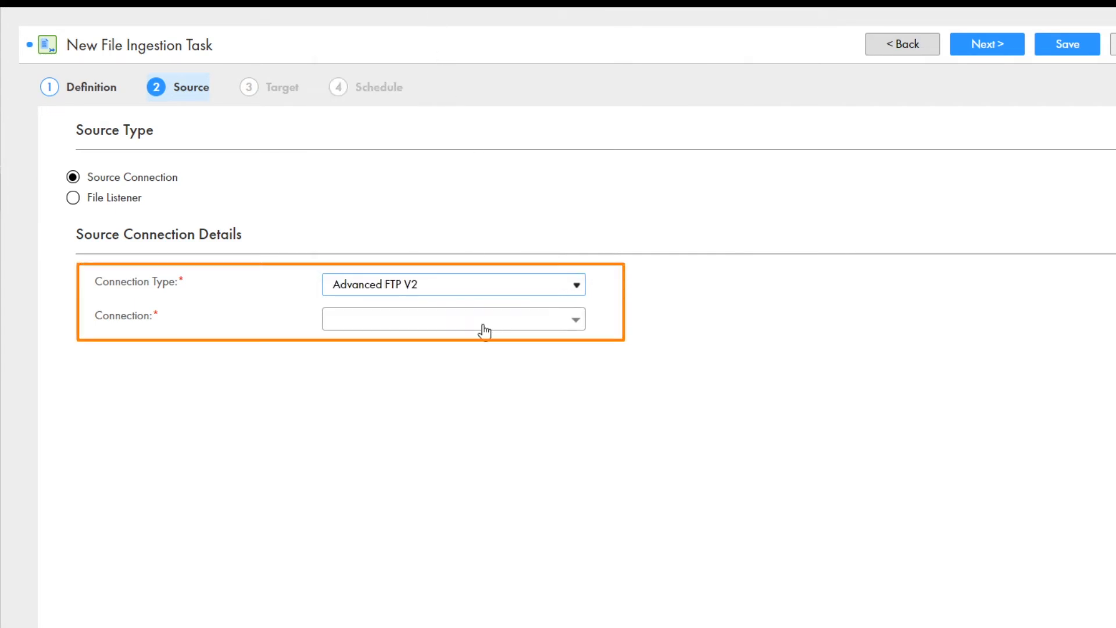
left_click(453, 318)
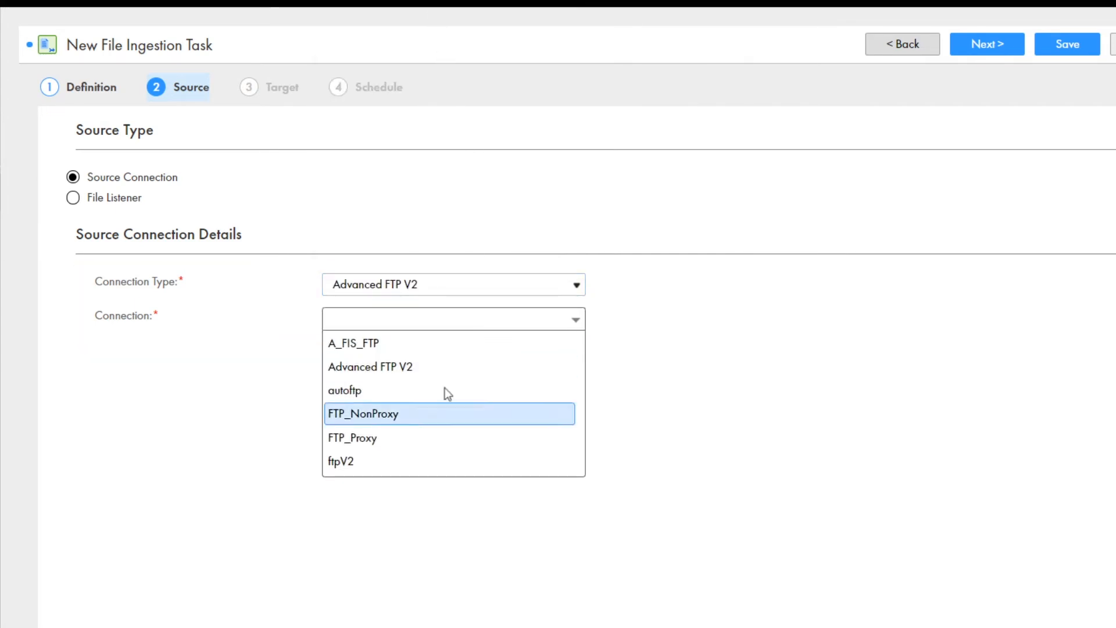
left_click(340, 461)
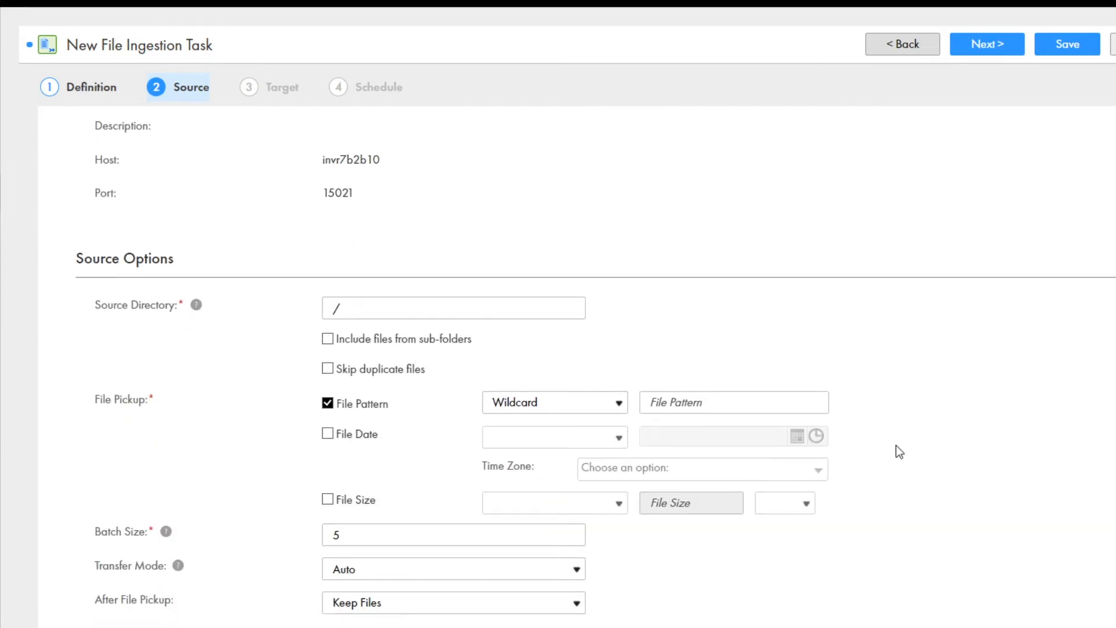
- Set source directory root/suraj/ with wildcard file pattern *.txt, and review After File Pickup
left_click(453, 307)
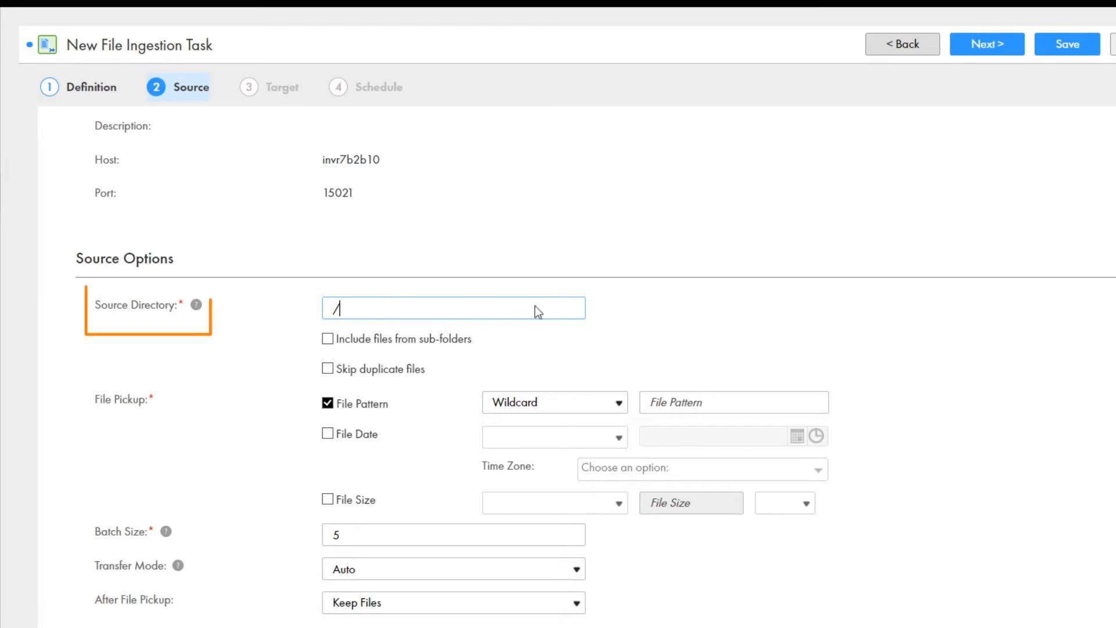
type("root")
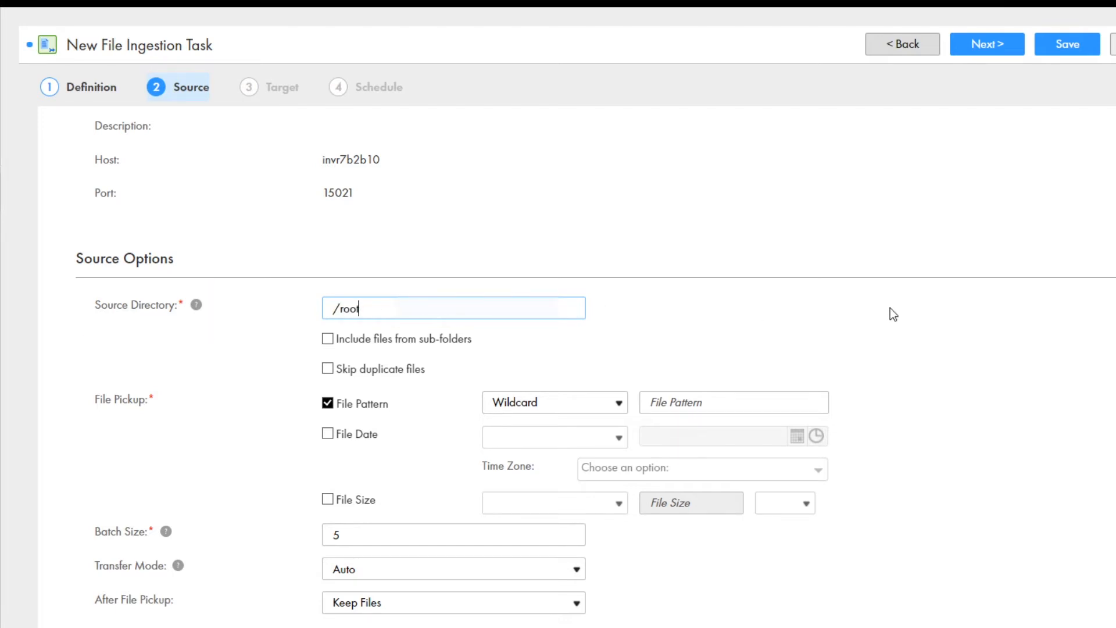
type("/suraj/")
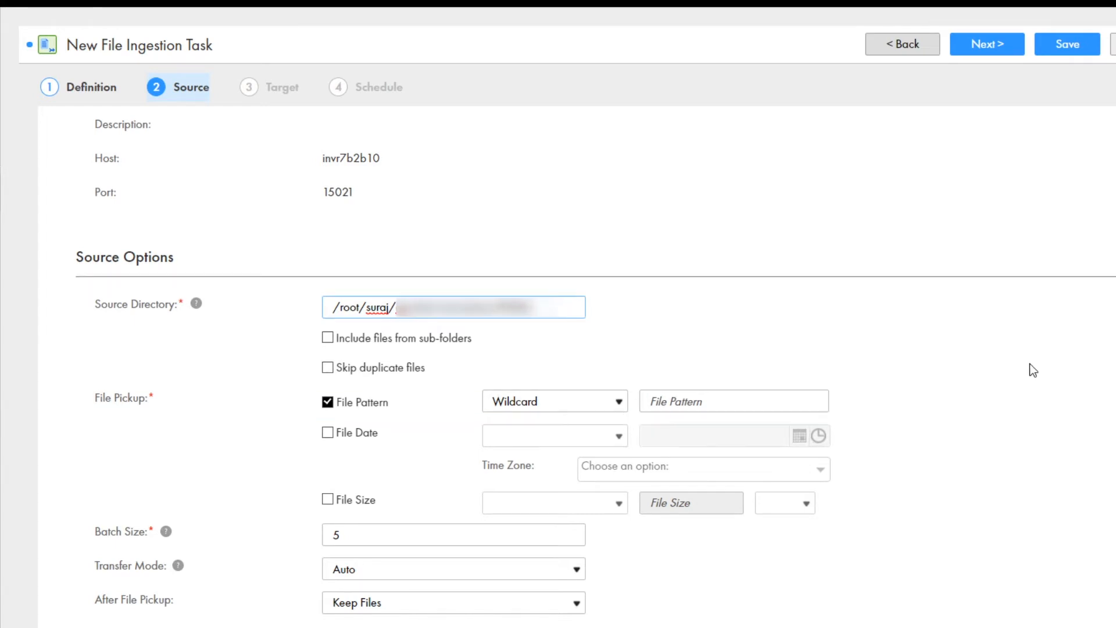
left_click(554, 401)
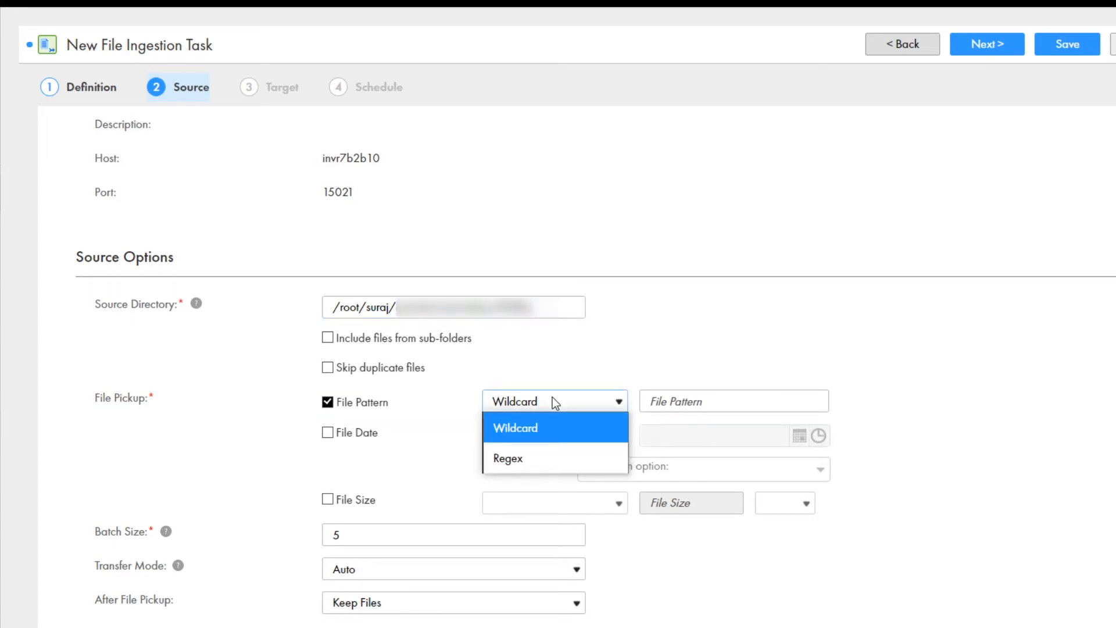
left_click(514, 427)
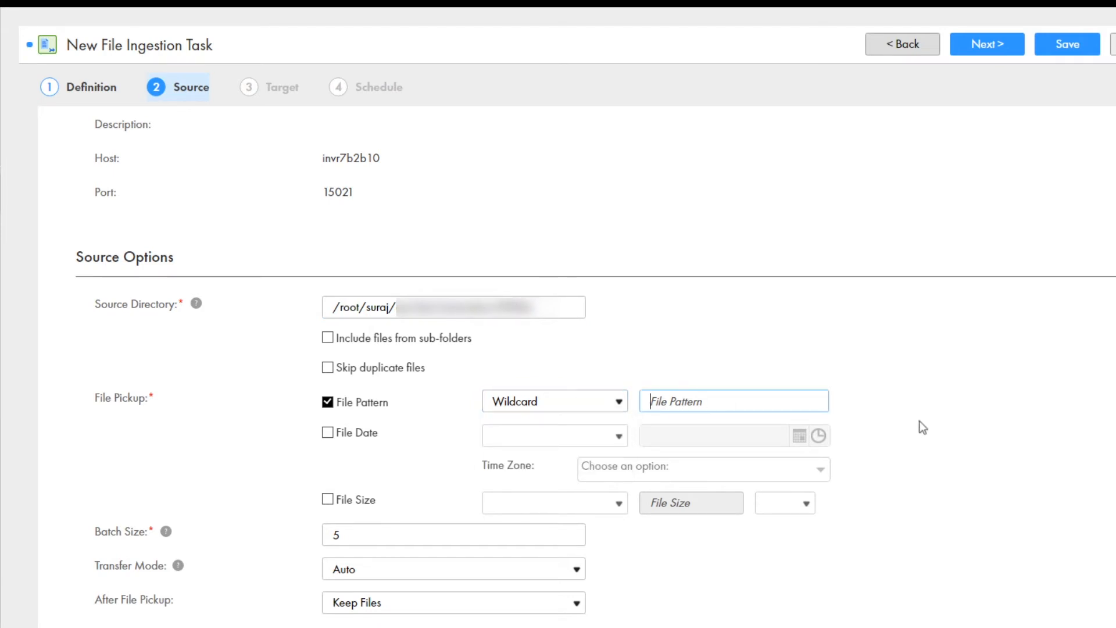
type("*")
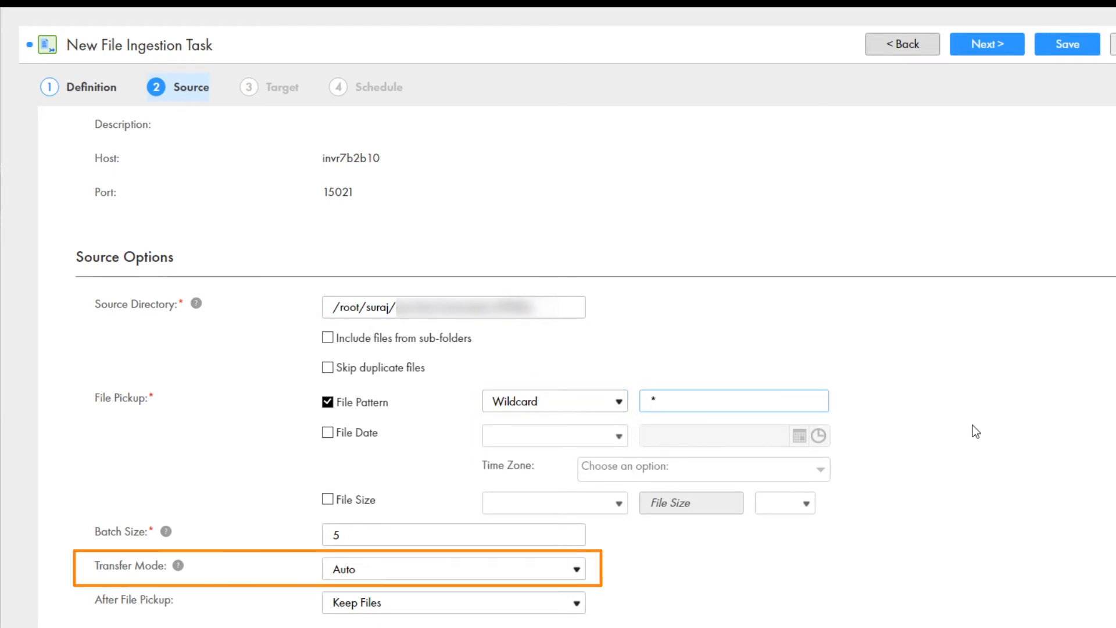
type(".txt")
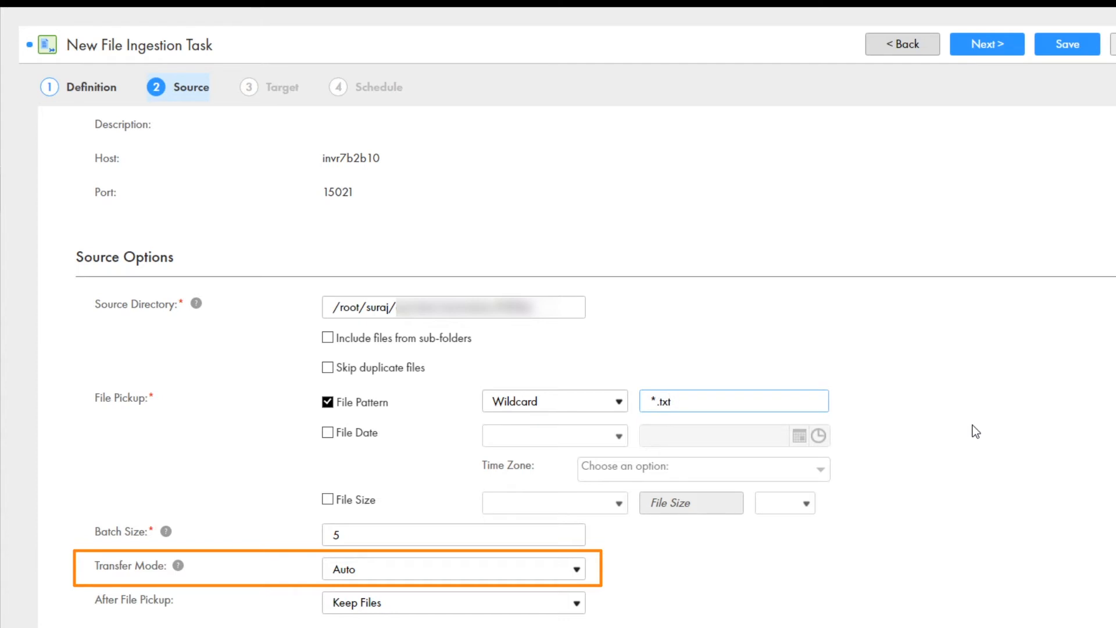
left_click(453, 602)
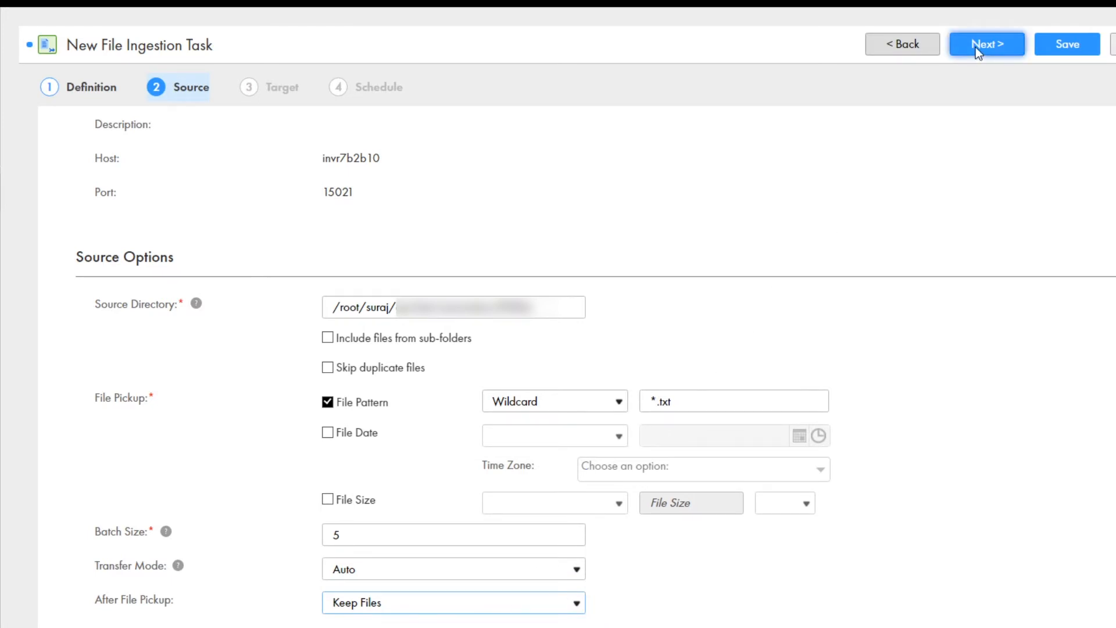
- Choose the target connection type and enter database SALES and table TABLE_PURCHASE
left_click(987, 44)
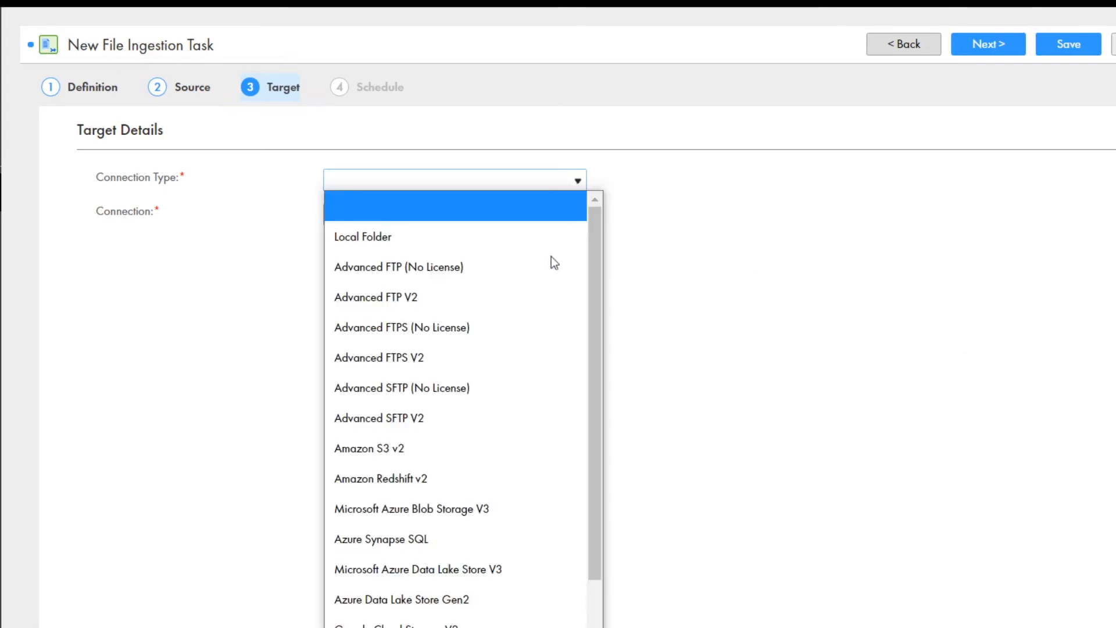
left_click(454, 205)
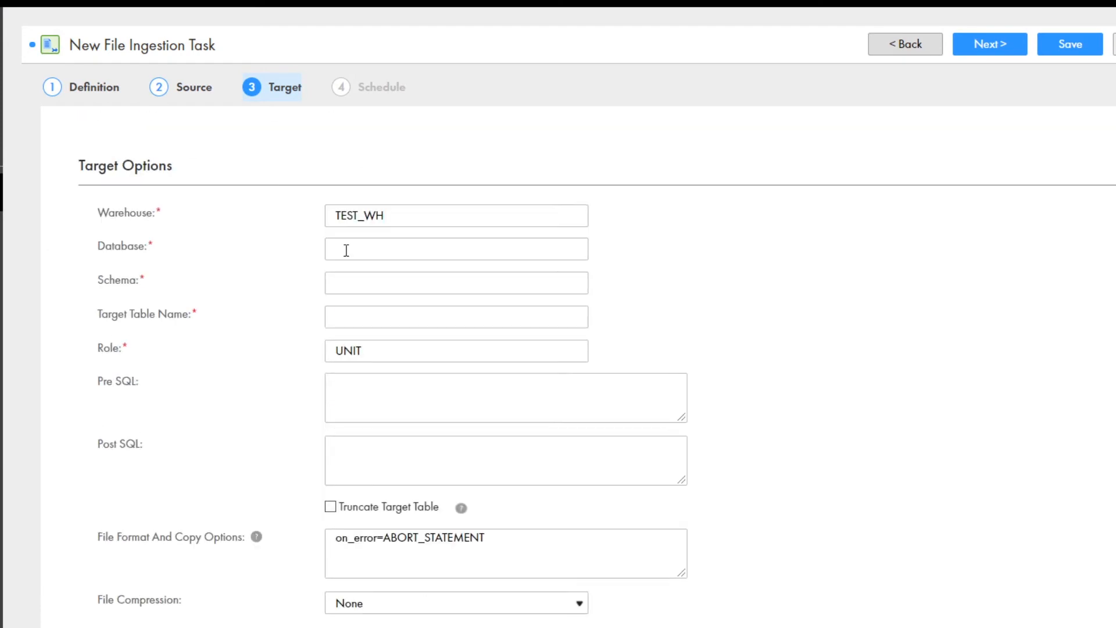
type("SALES")
type("MF")
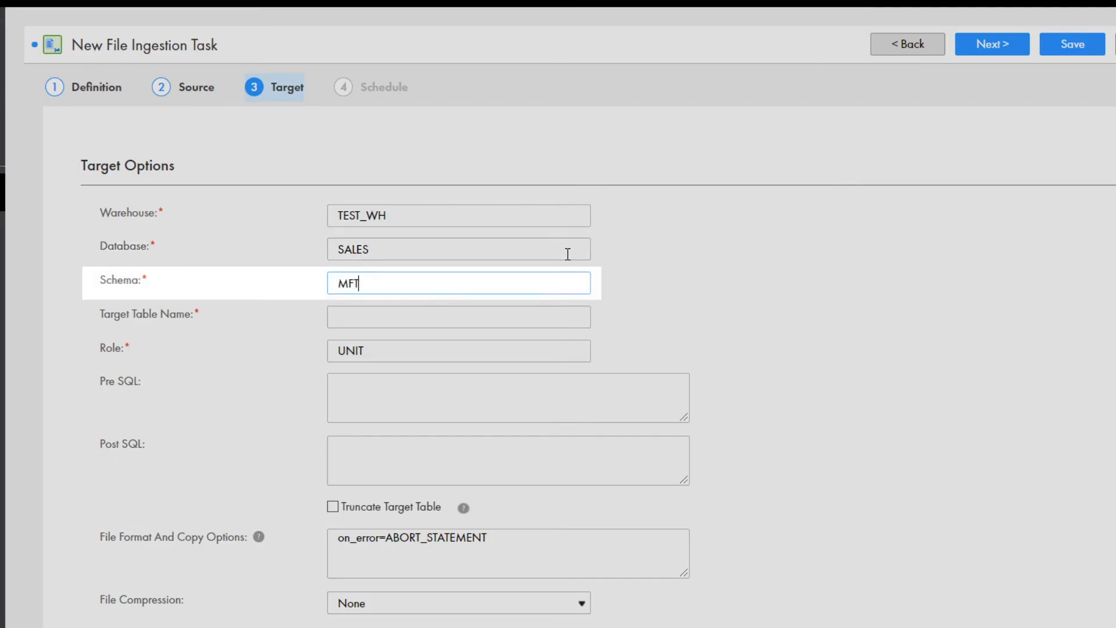
type("TABLE_PU")
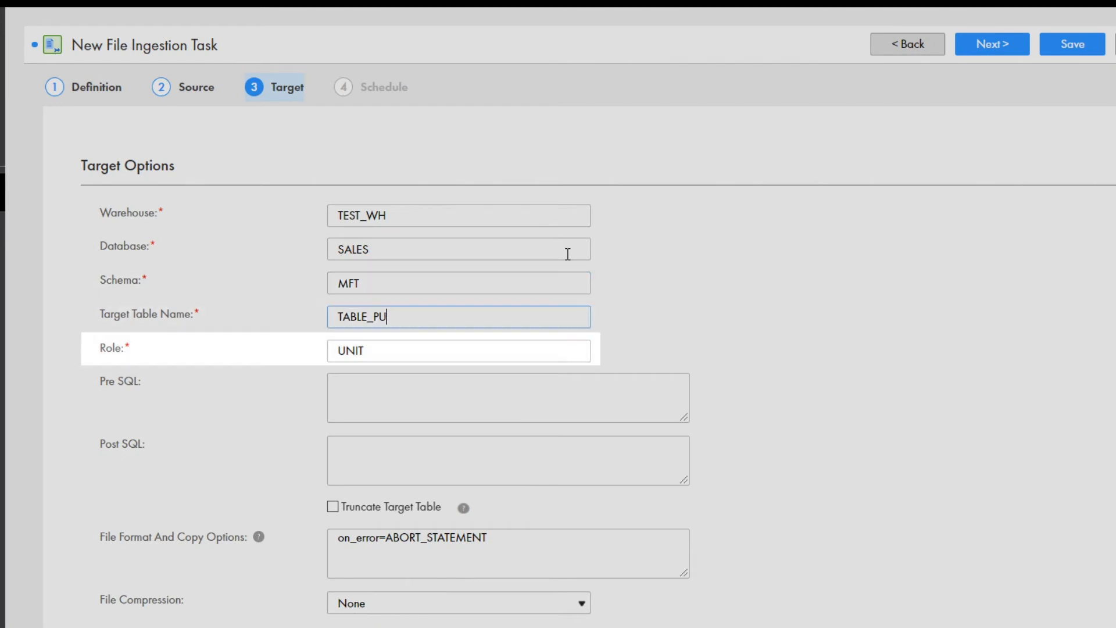
type("RCHASE")
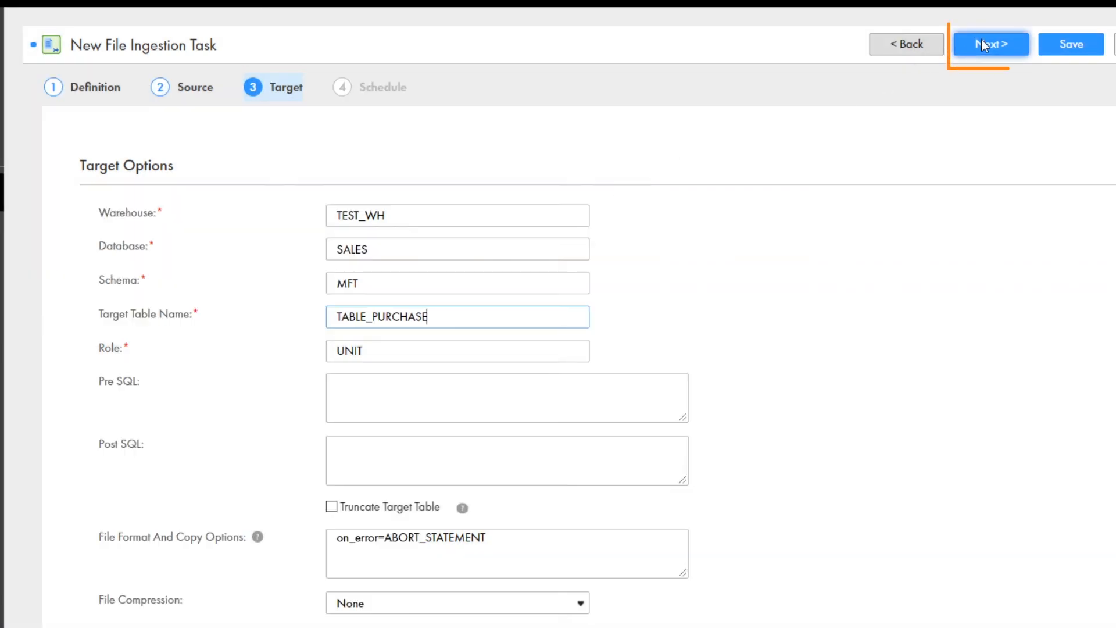
- On the Schedule step, select 'Do not run this task on schedule'
left_click(989, 44)
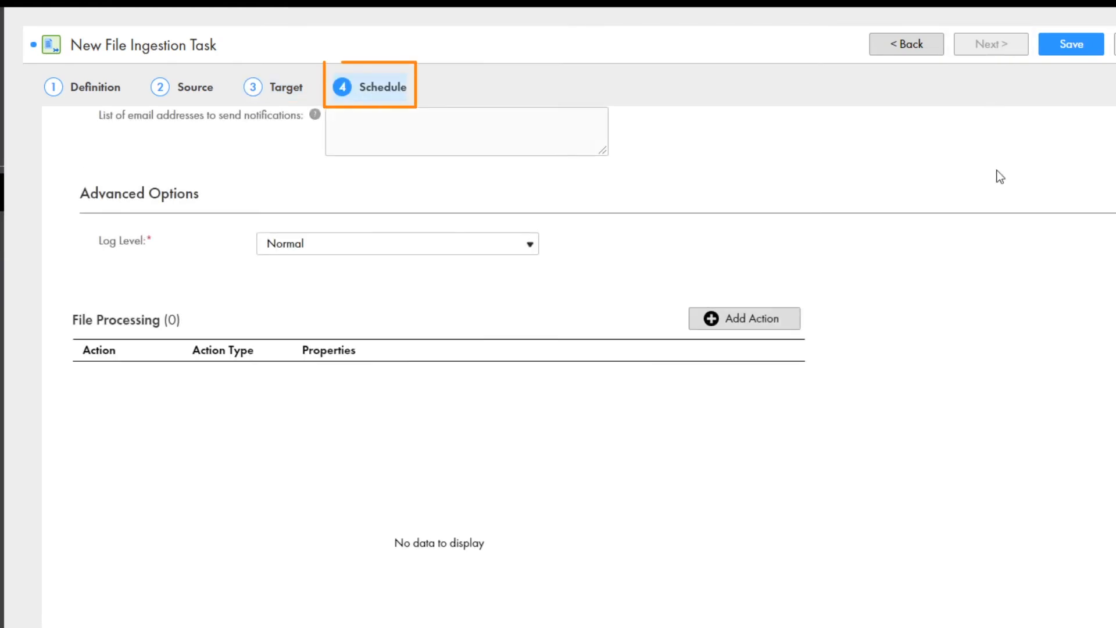
scroll("up", 3)
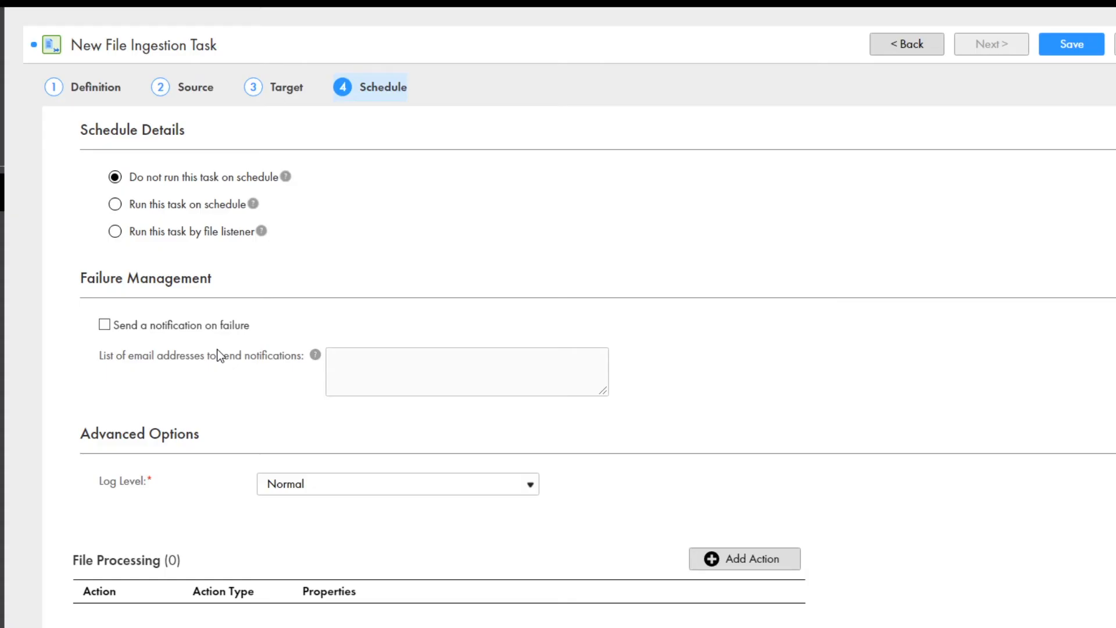
left_click(114, 176)
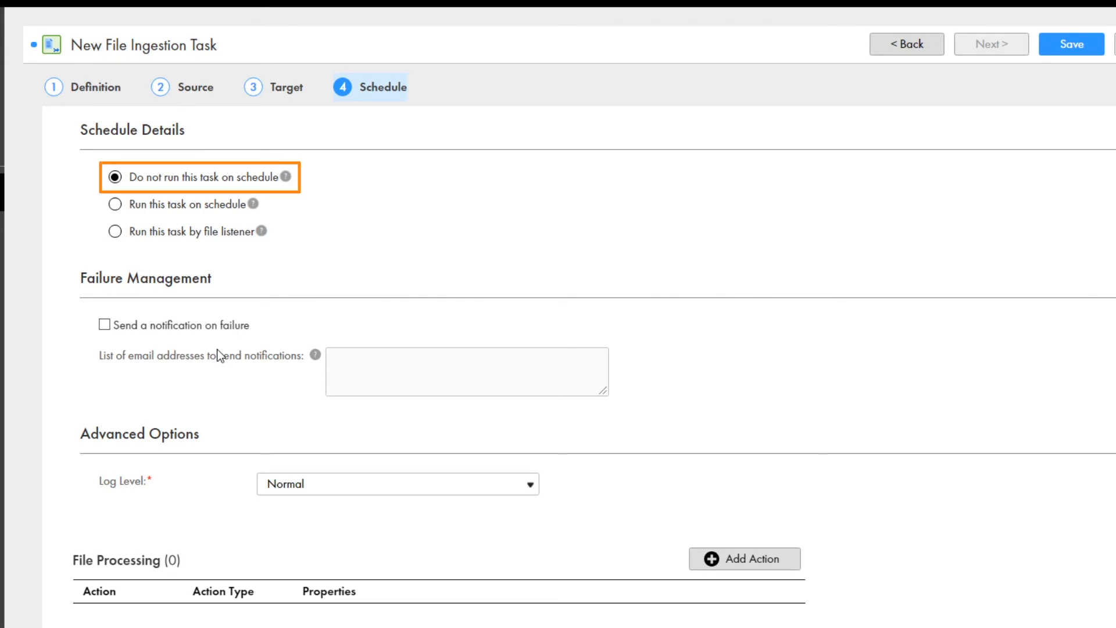
scroll("down", 3)
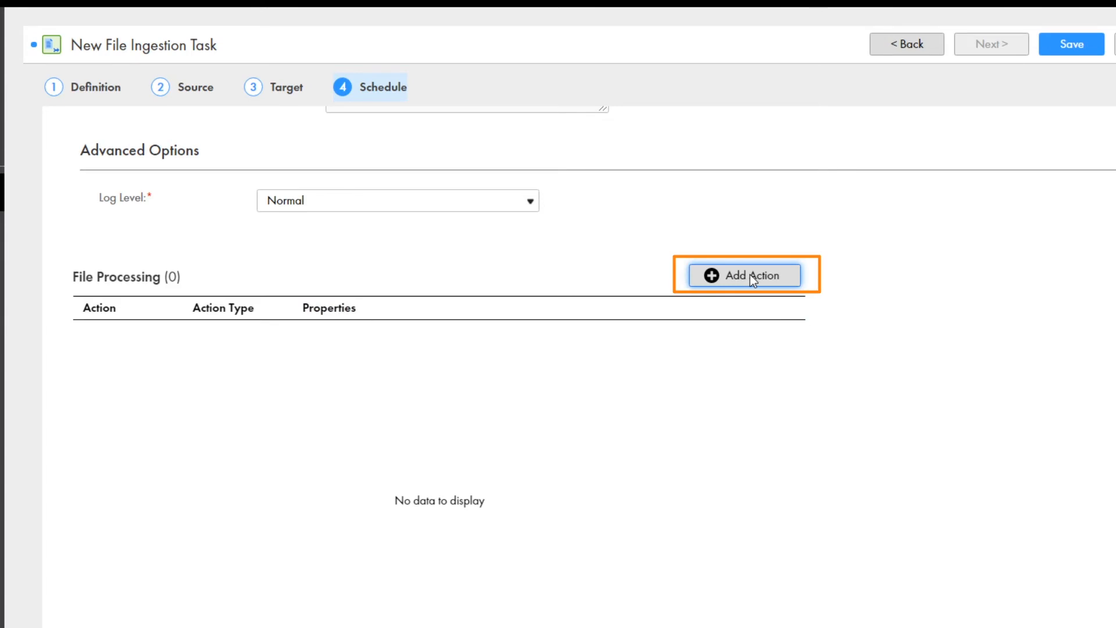
left_click(743, 276)
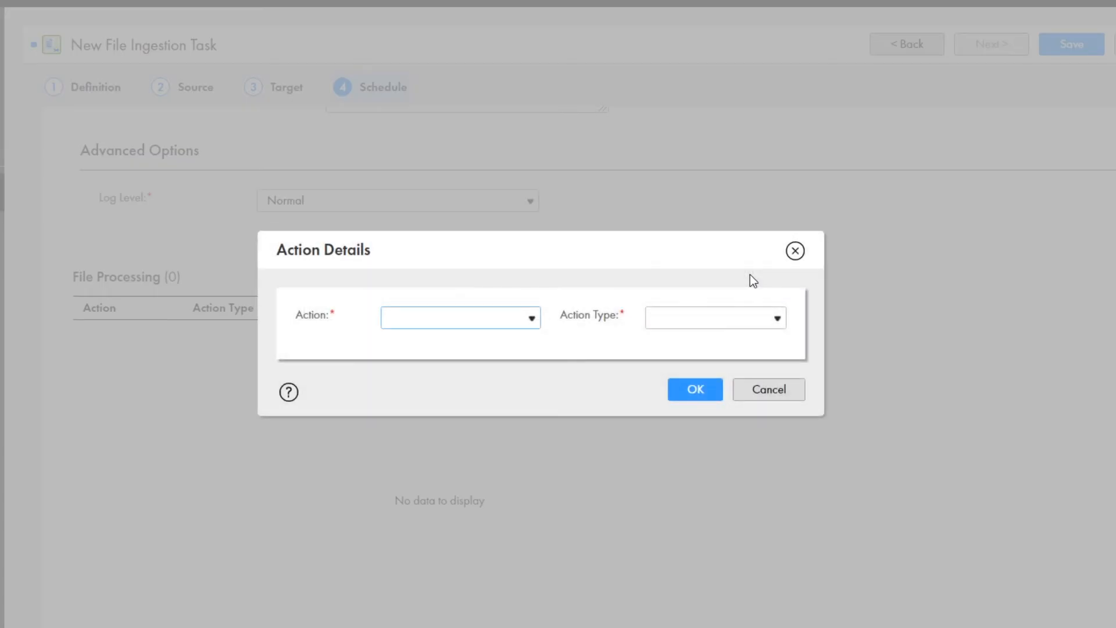
left_click(530, 318)
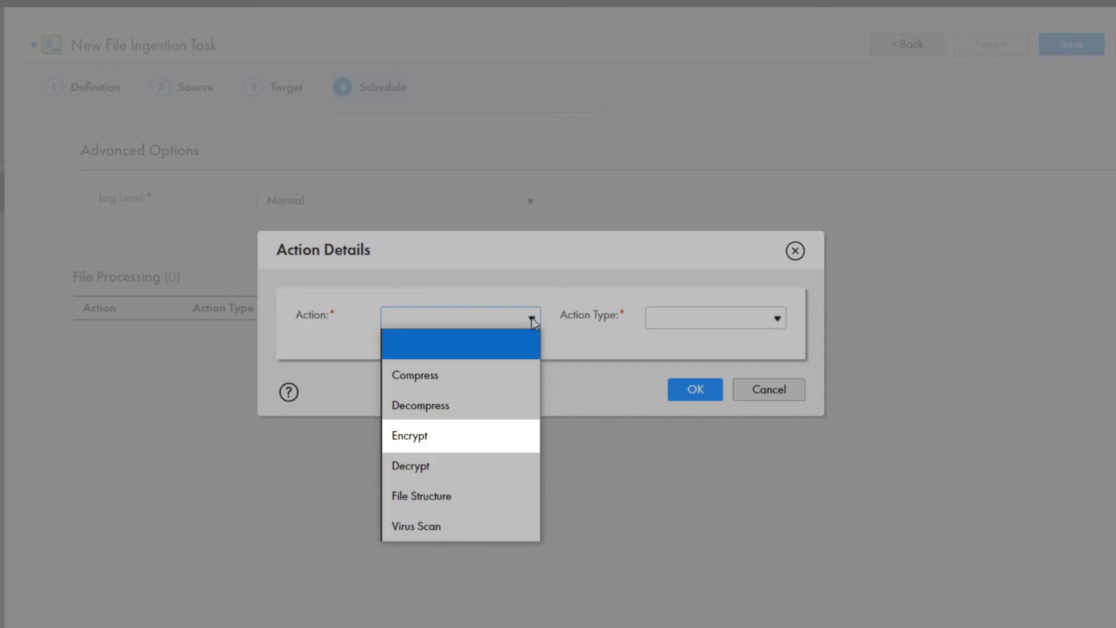
mouse_move(415, 374)
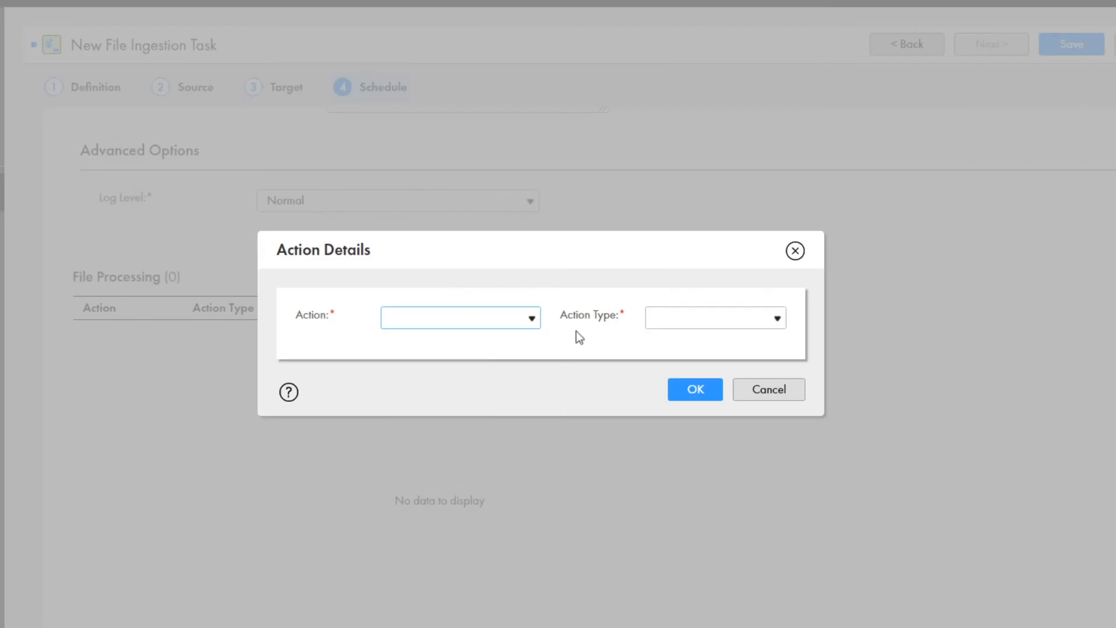
left_click(768, 390)
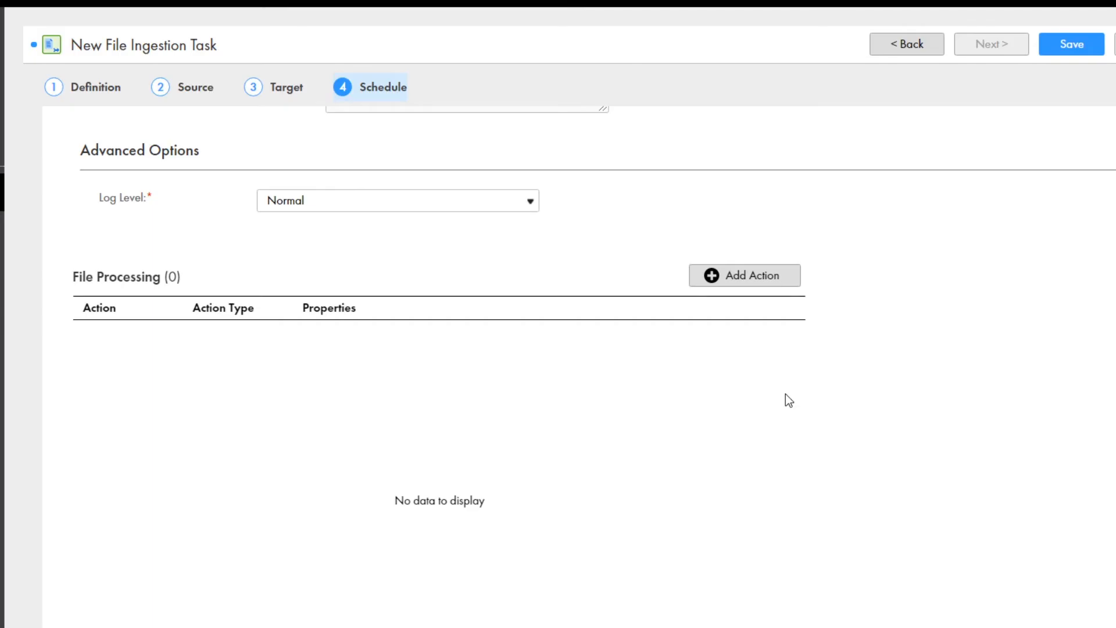
scroll("up", 3)
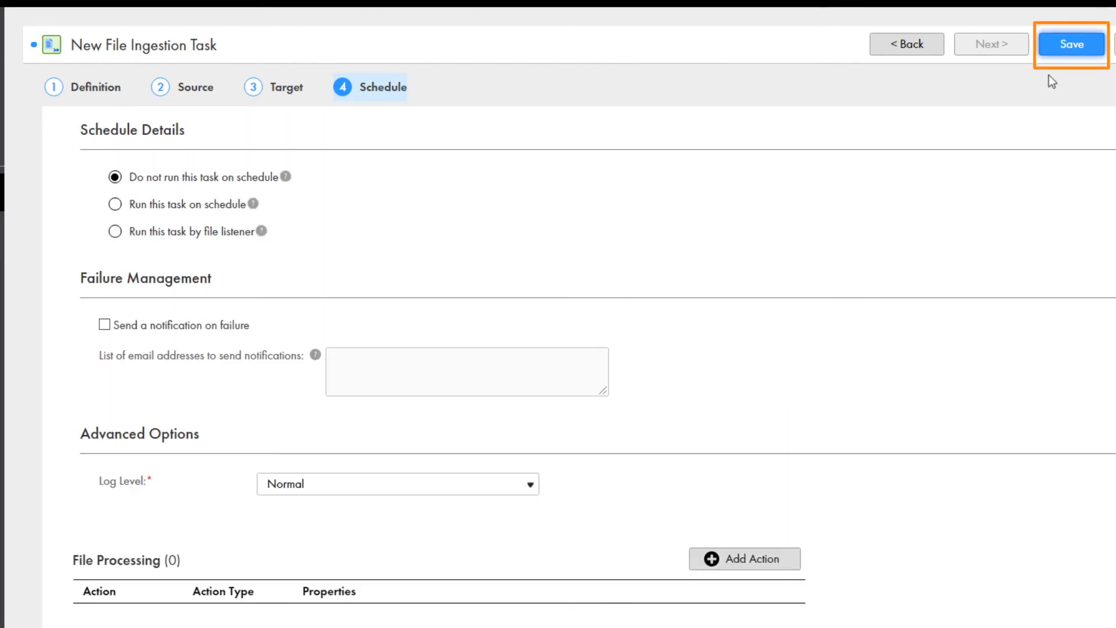
- Save the file ingestion task as ftpv2_to_snowflakev2
left_click(1071, 43)
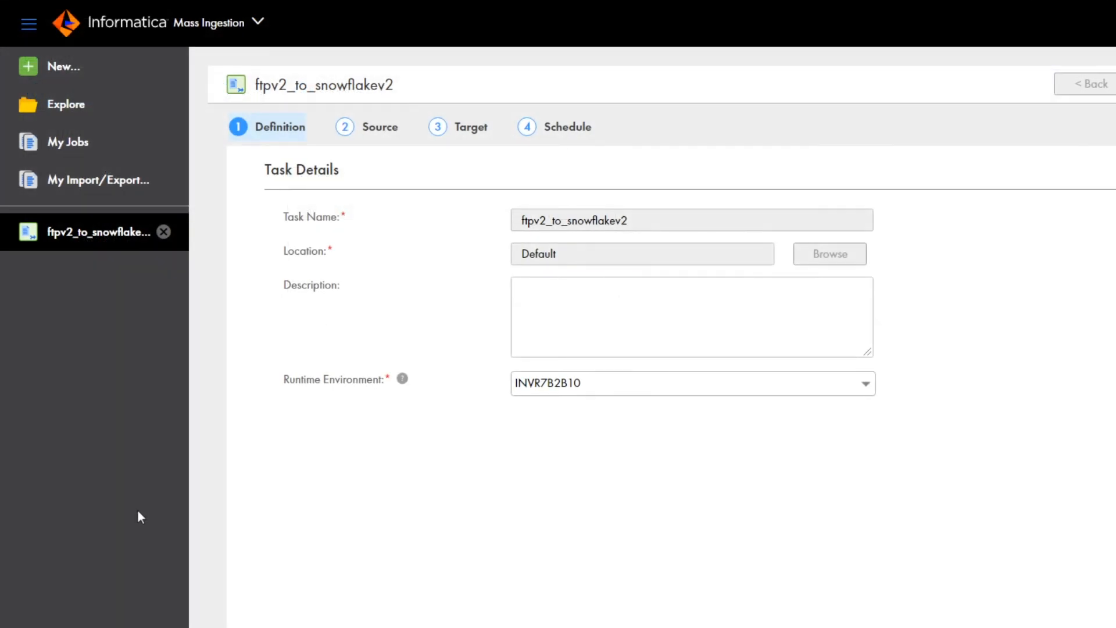
mouse_move(69, 161)
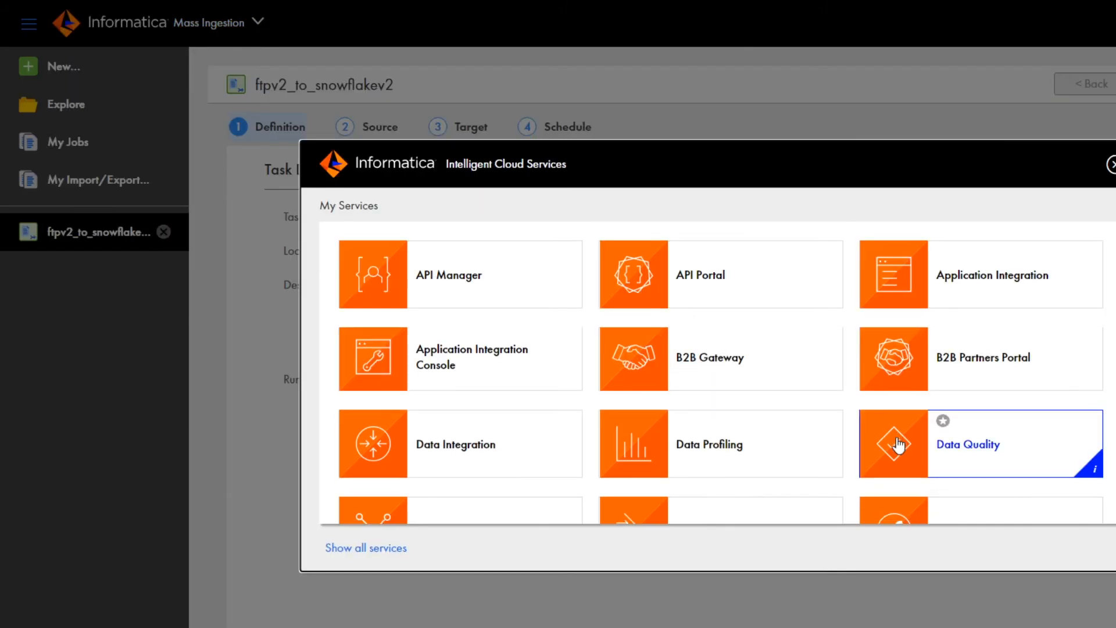
- In Monitor's Mass Ingestion view, open job ftpv2_to_snowflakev2-70350, which succeeded with 14 files
scroll("down", 3)
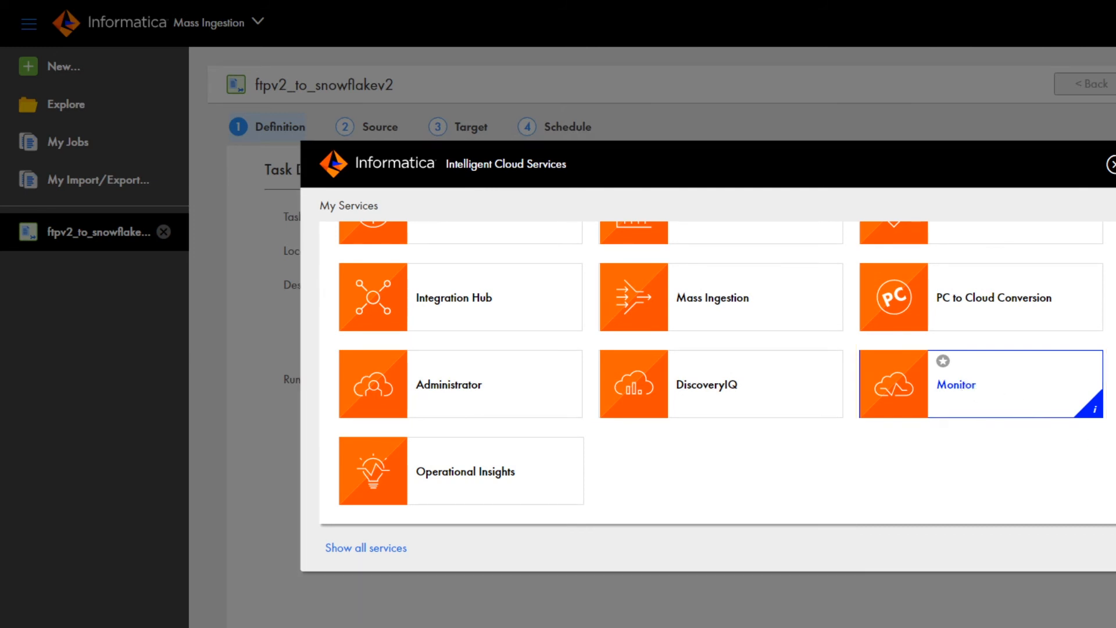
left_click(980, 383)
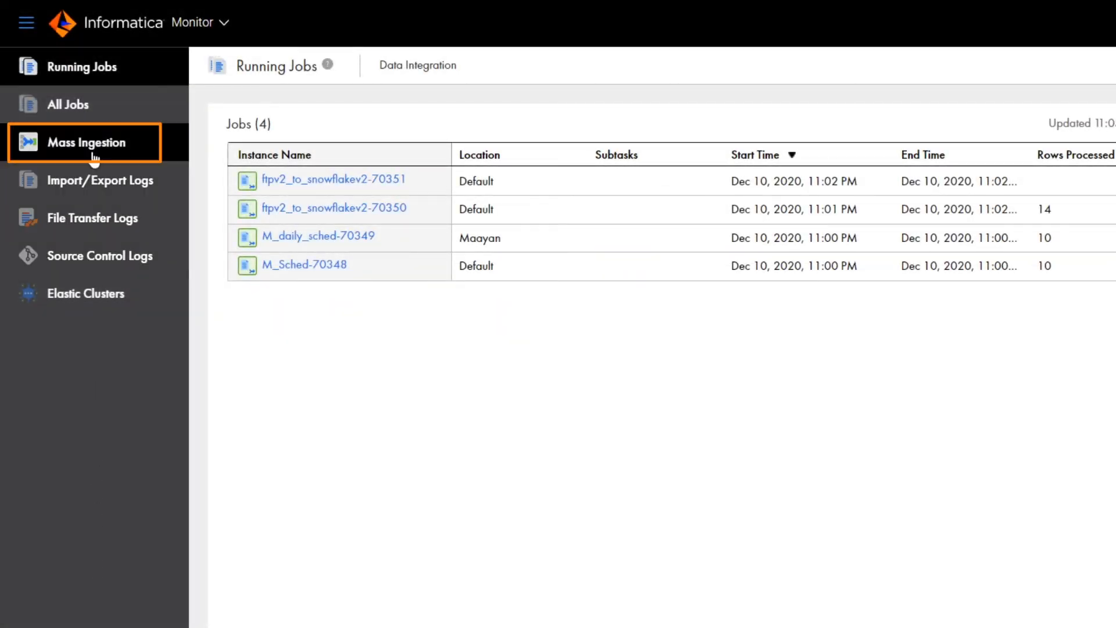
left_click(83, 142)
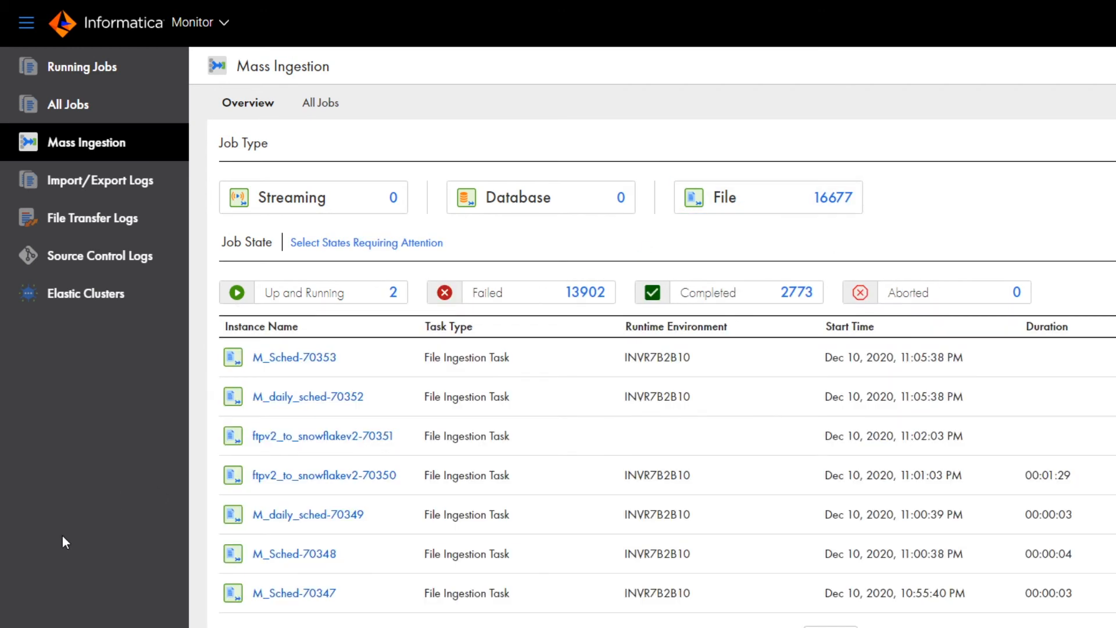
left_click(323, 475)
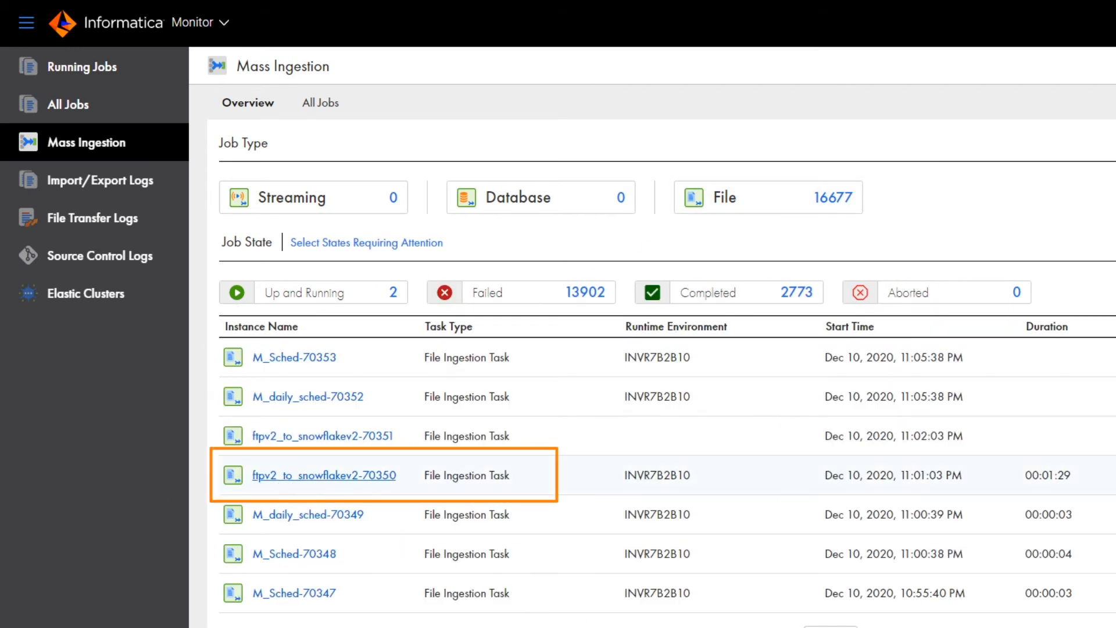
left_click(323, 475)
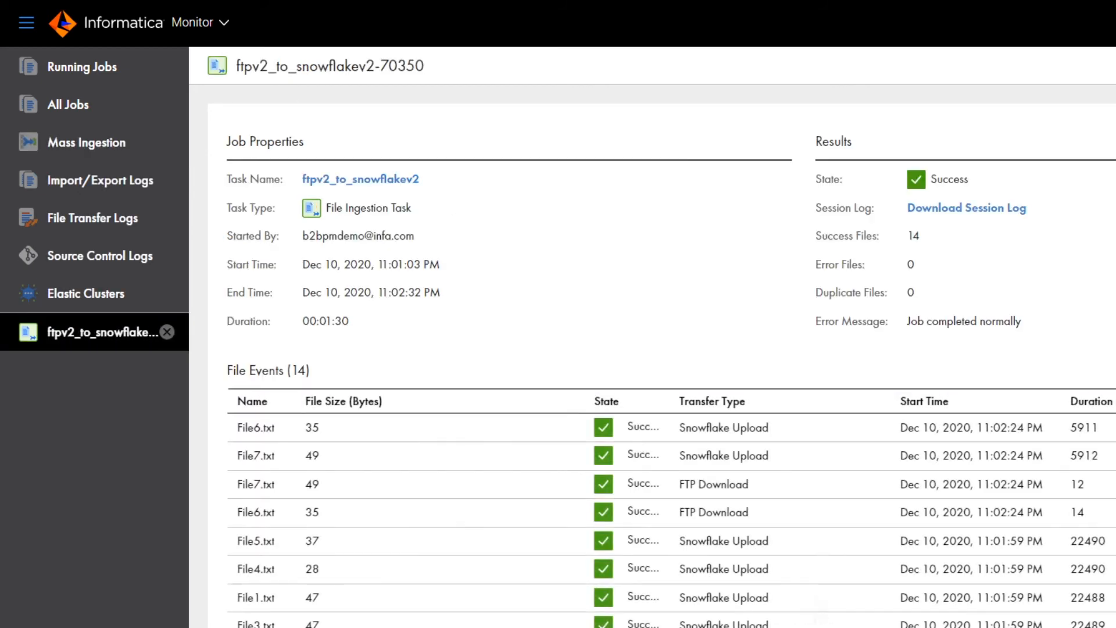
scroll("down", 3)
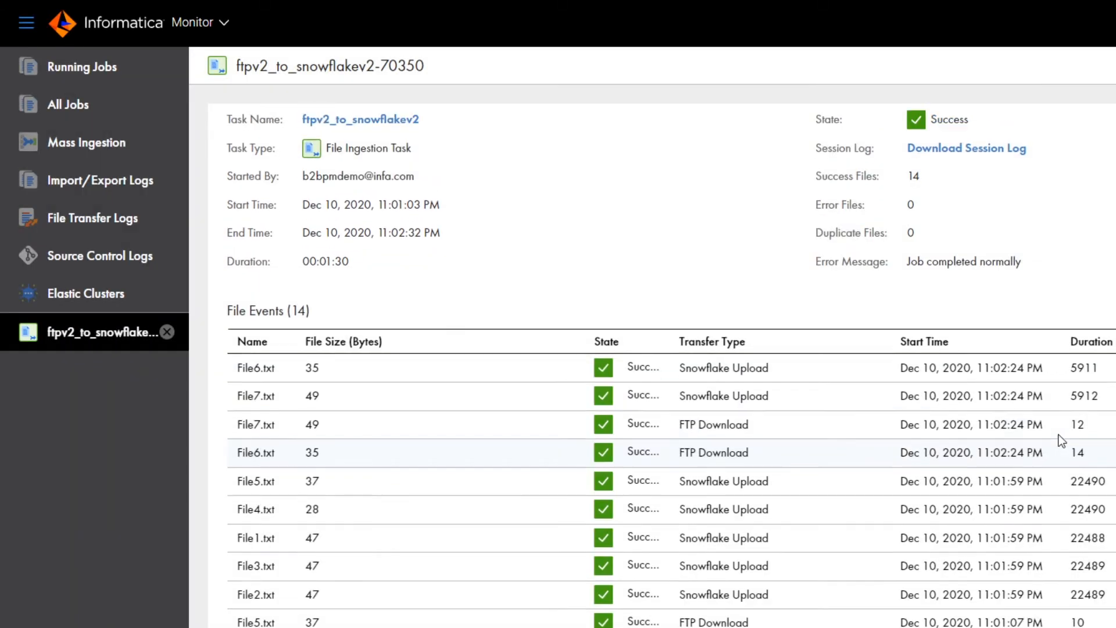